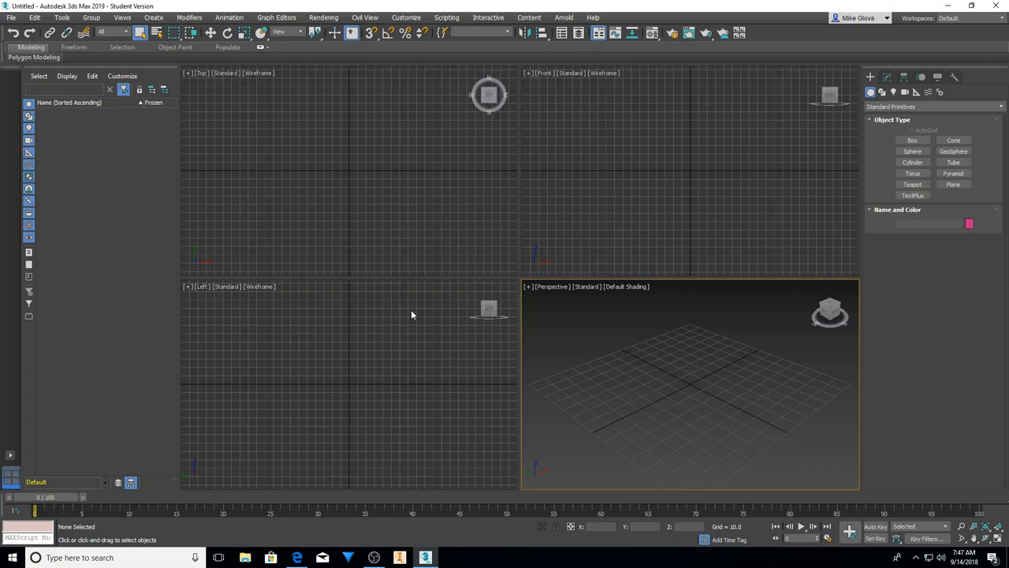
mouse_move(718, 152)
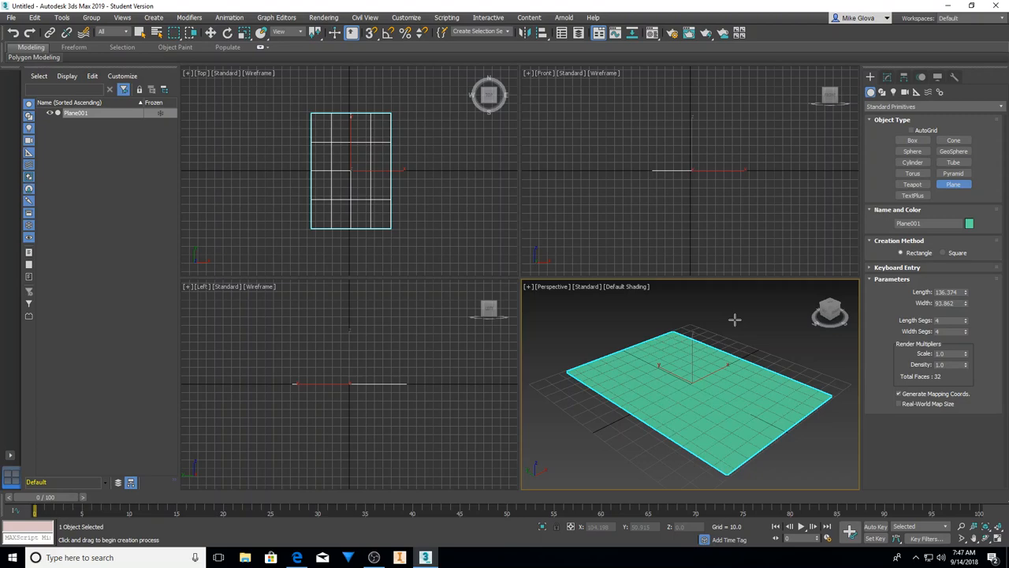
mouse_move(709, 329)
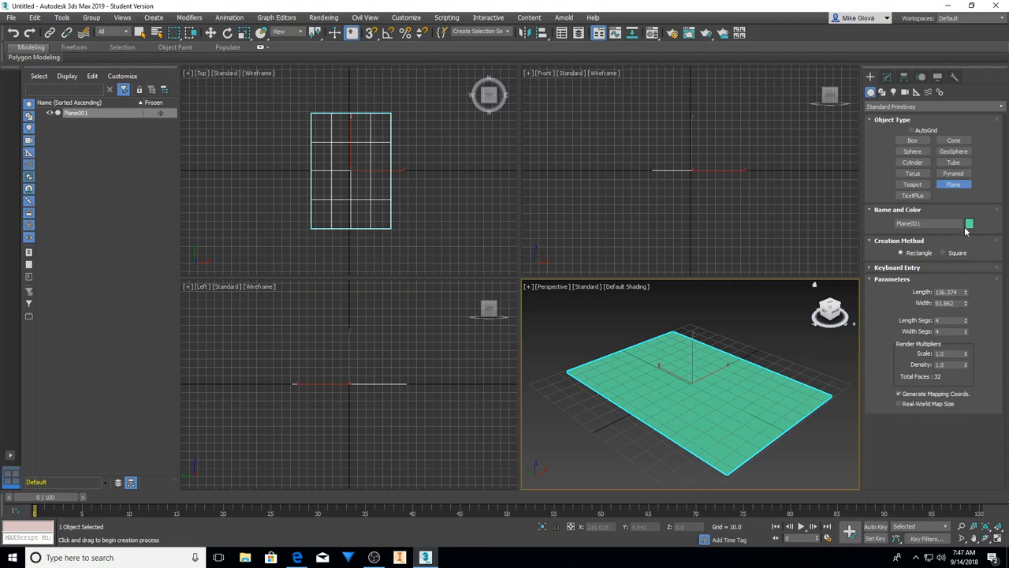
mouse_move(968, 227)
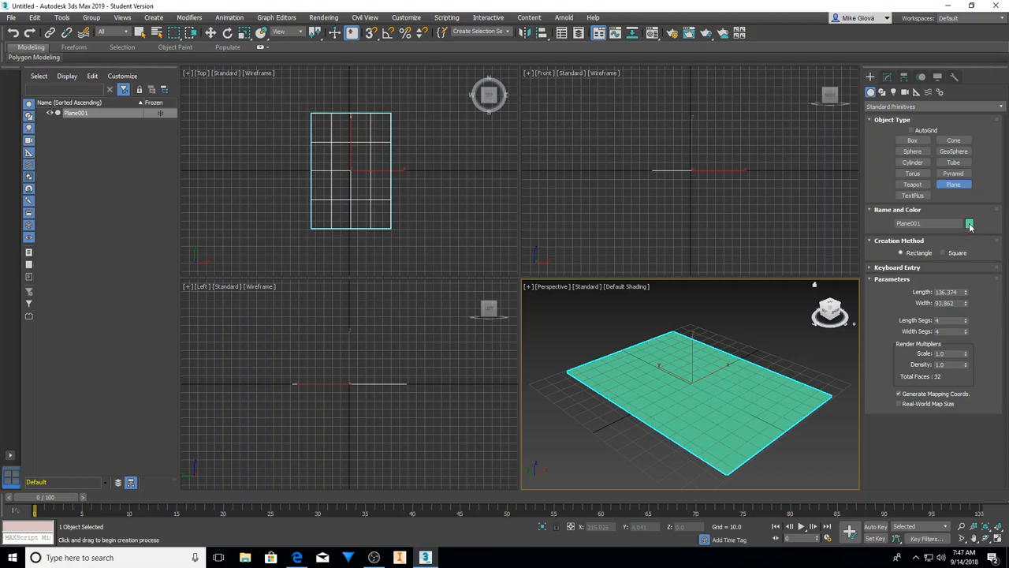
Step: Give the plane an orange object colour and rename it Ground
left_click(968, 223)
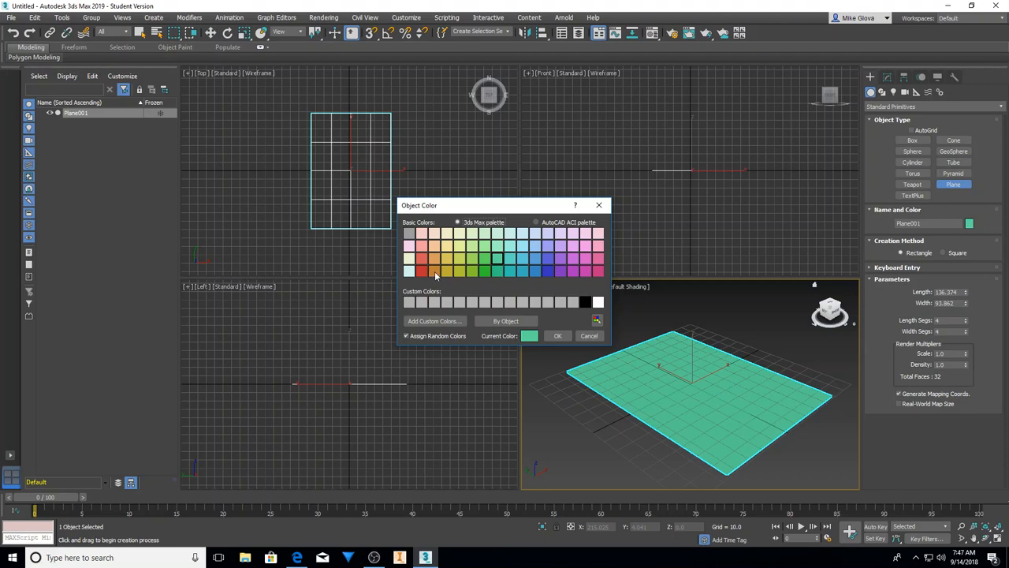
left_click(433, 271)
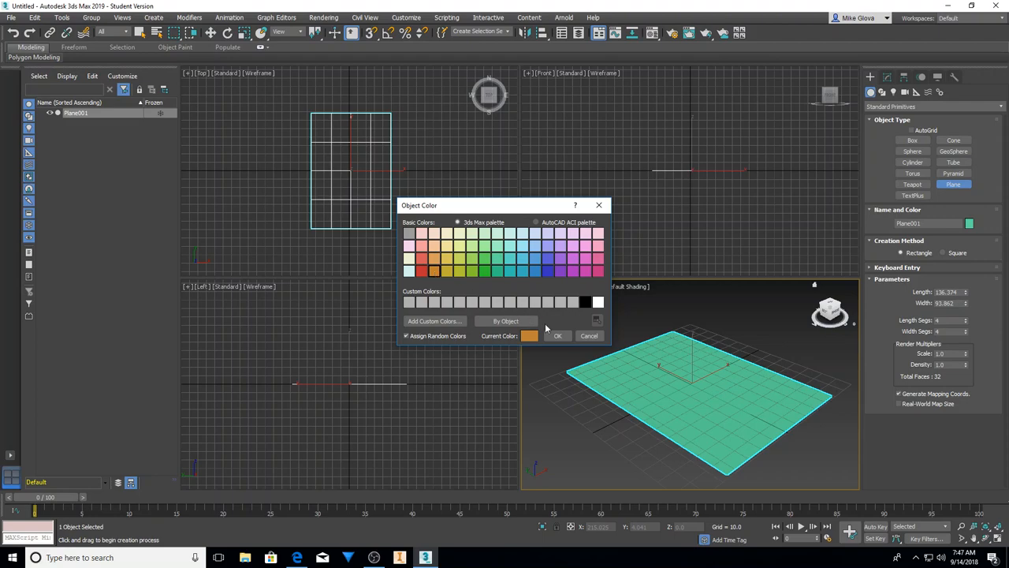
left_click(558, 334)
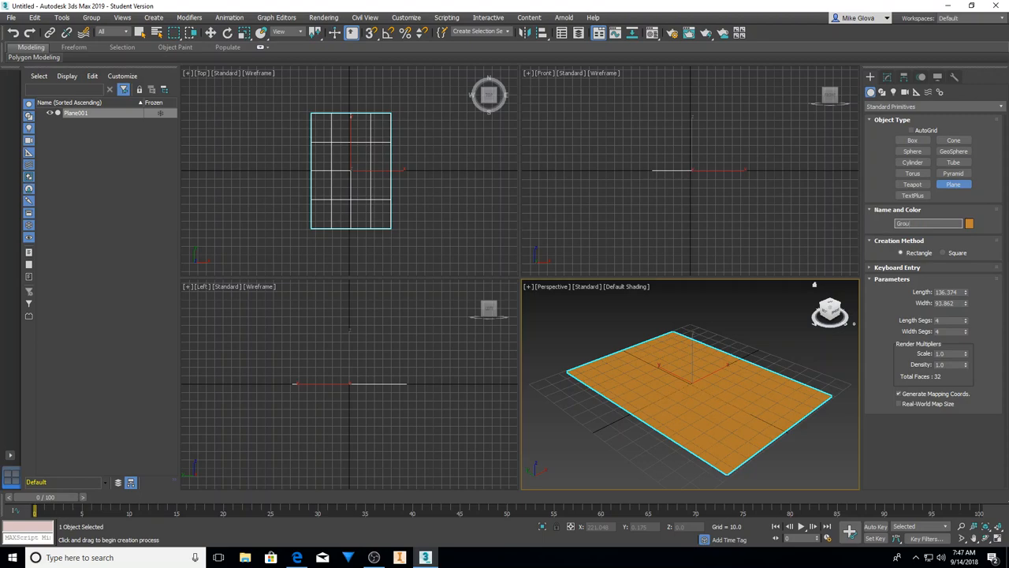
type("Ground")
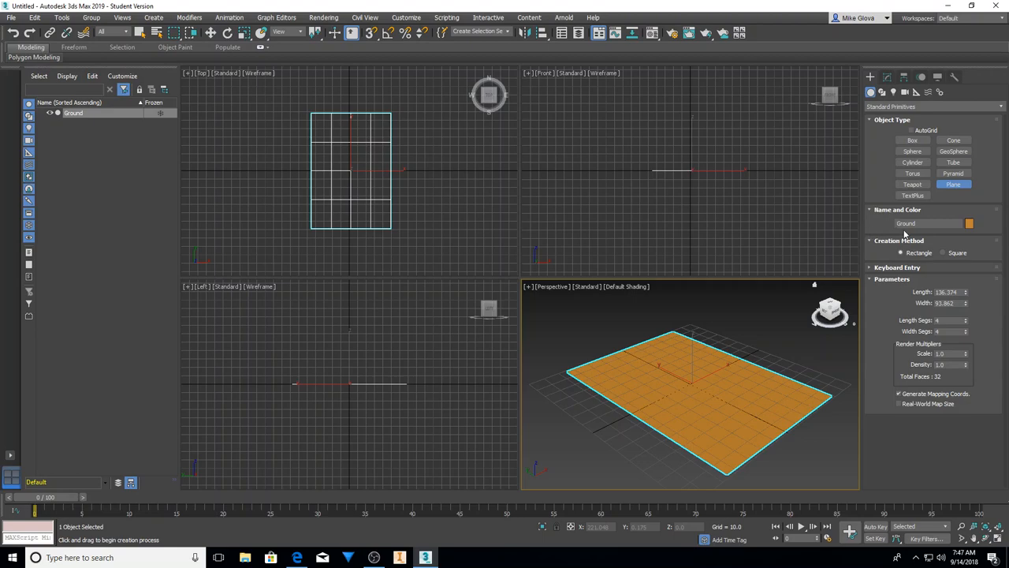
mouse_move(908, 268)
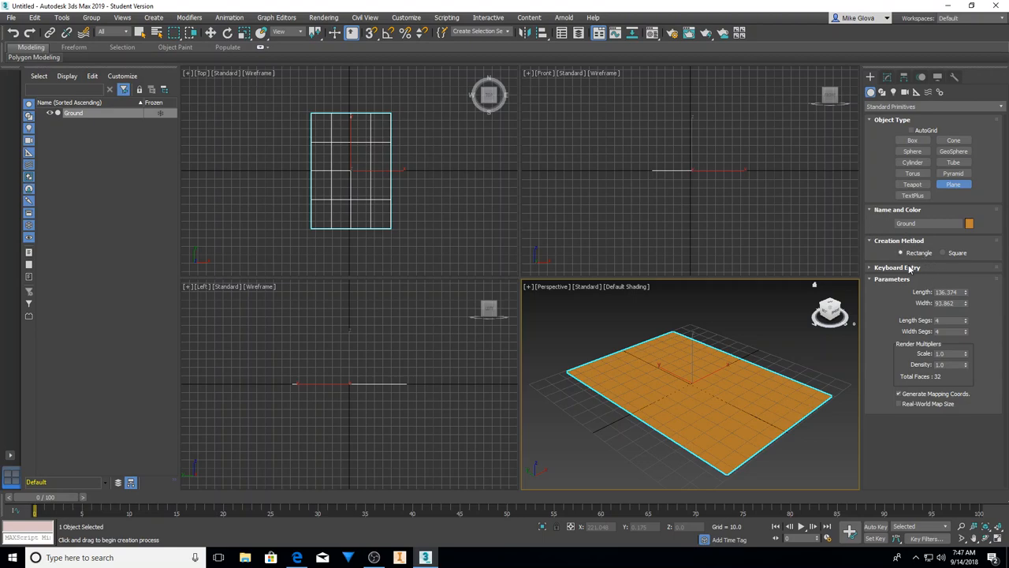
mouse_move(912, 266)
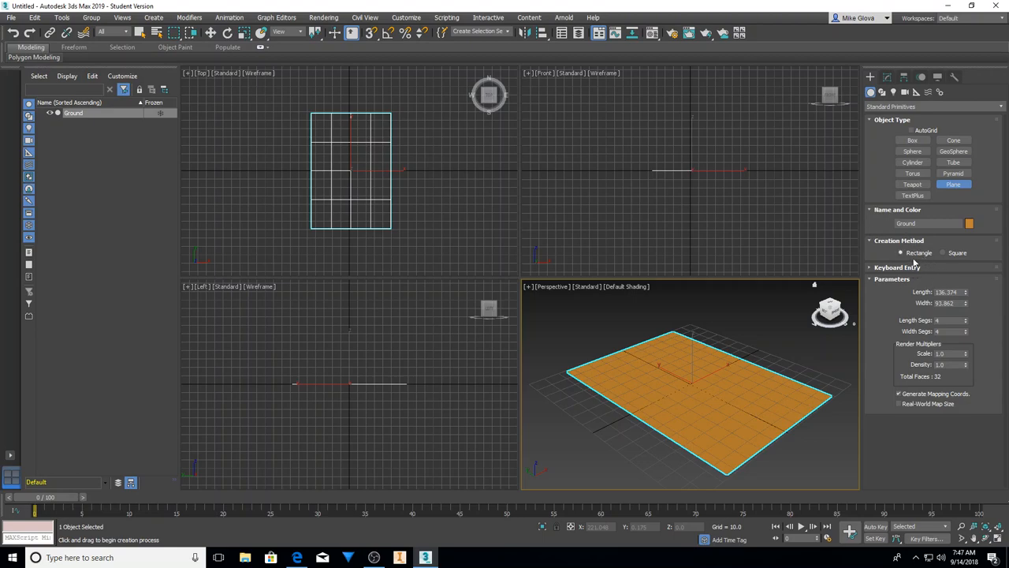
Step: Apply the Hair and Fur (WSM) modifier to the Ground plane from the modifier list
left_click(886, 76)
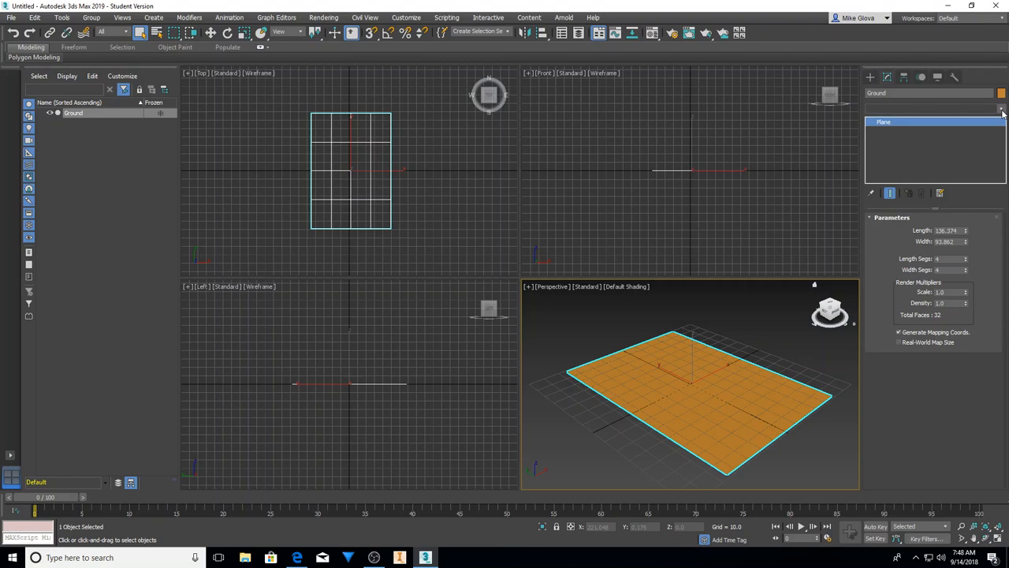
left_click(1001, 108)
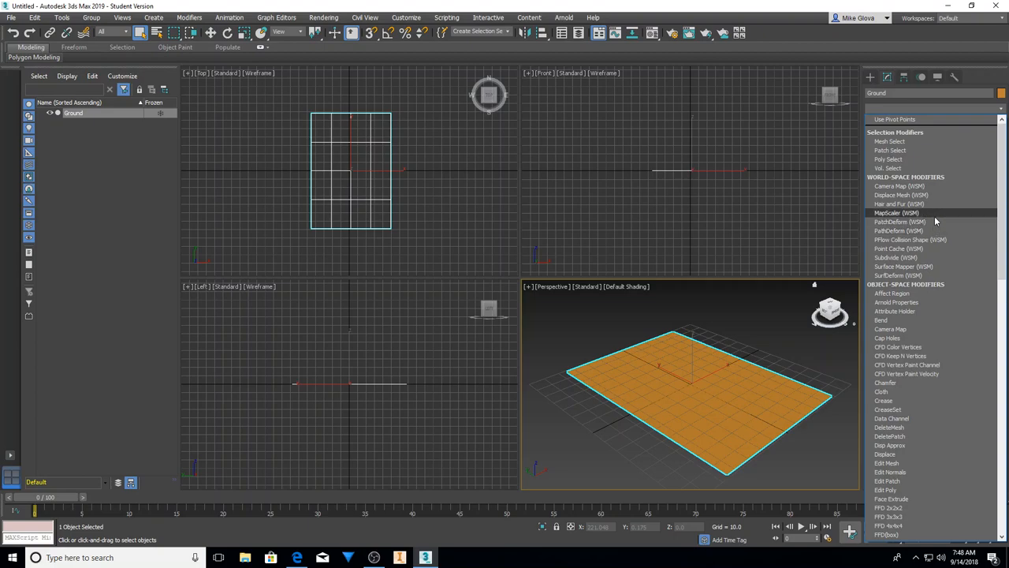
scroll("down", 3)
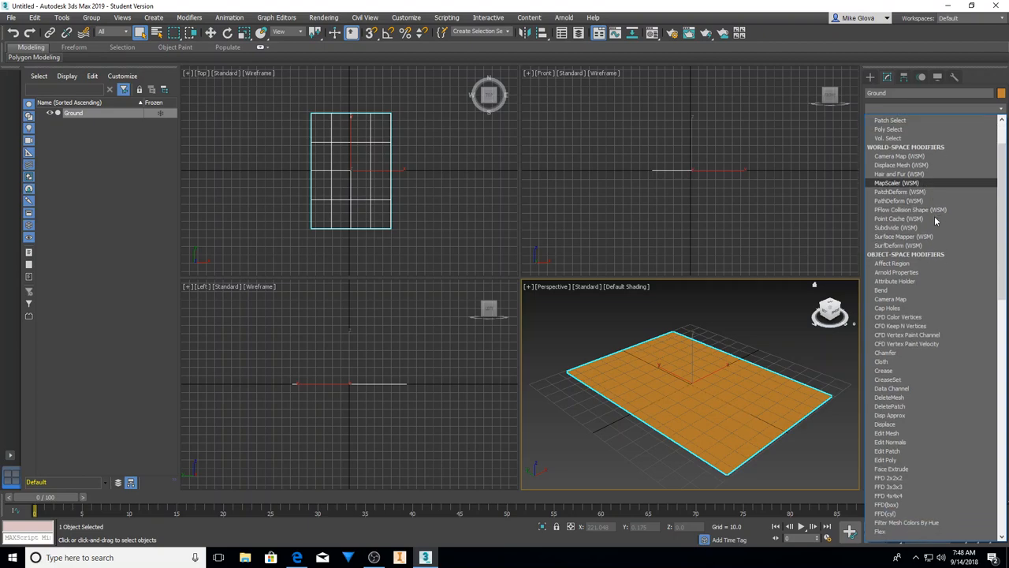
scroll("down", 3)
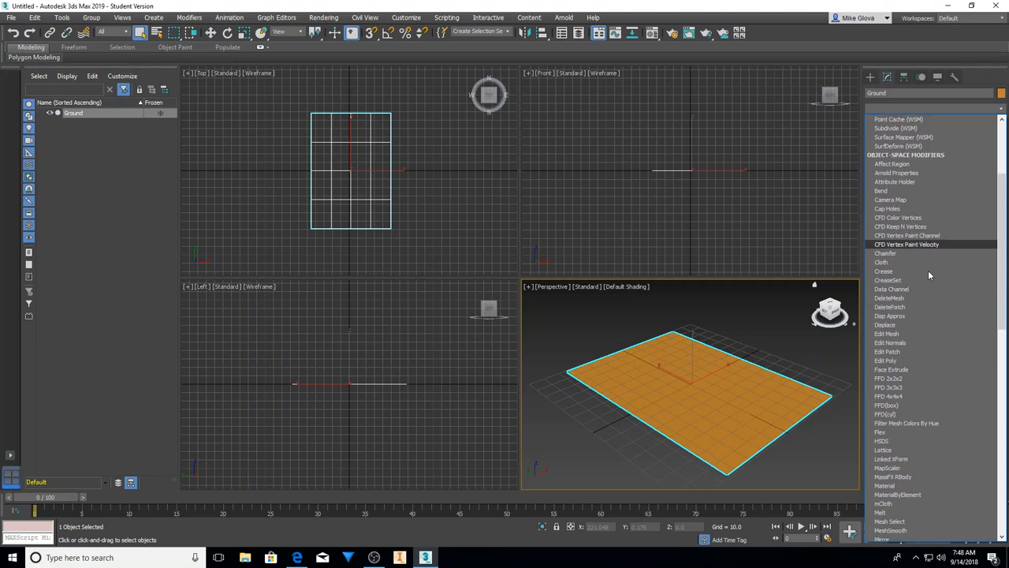
scroll("down", 3)
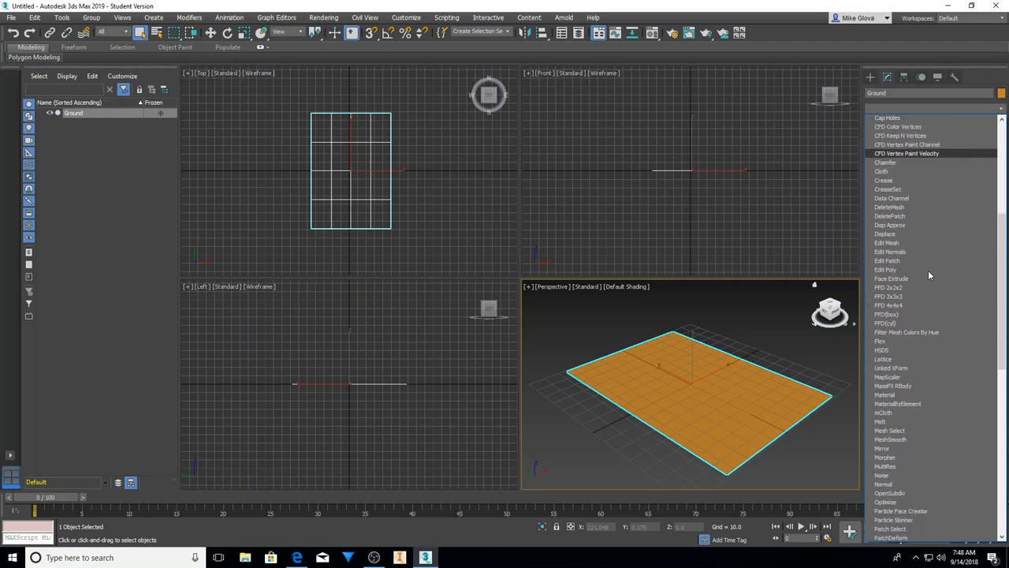
scroll("down", 3)
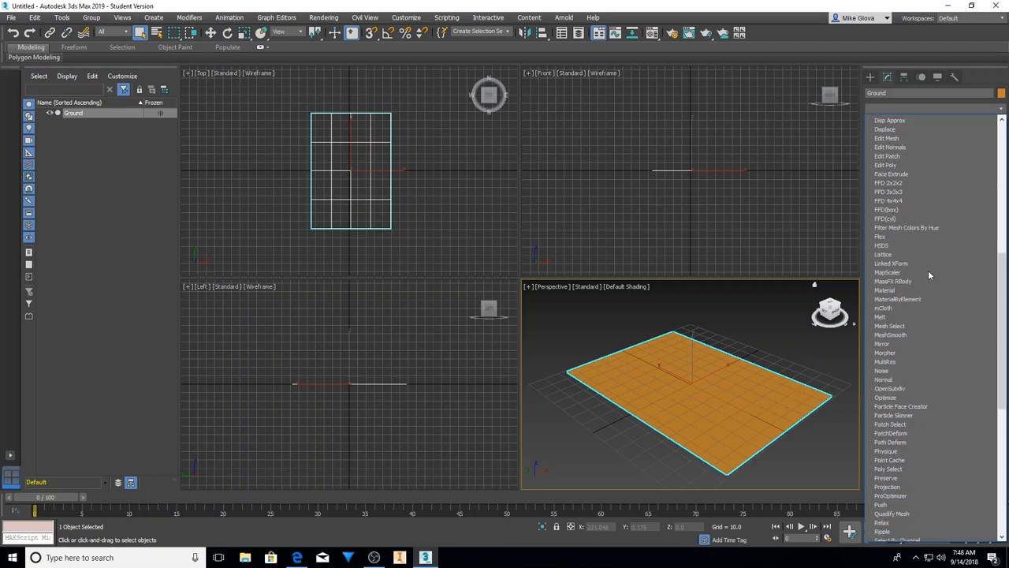
scroll("down", 3)
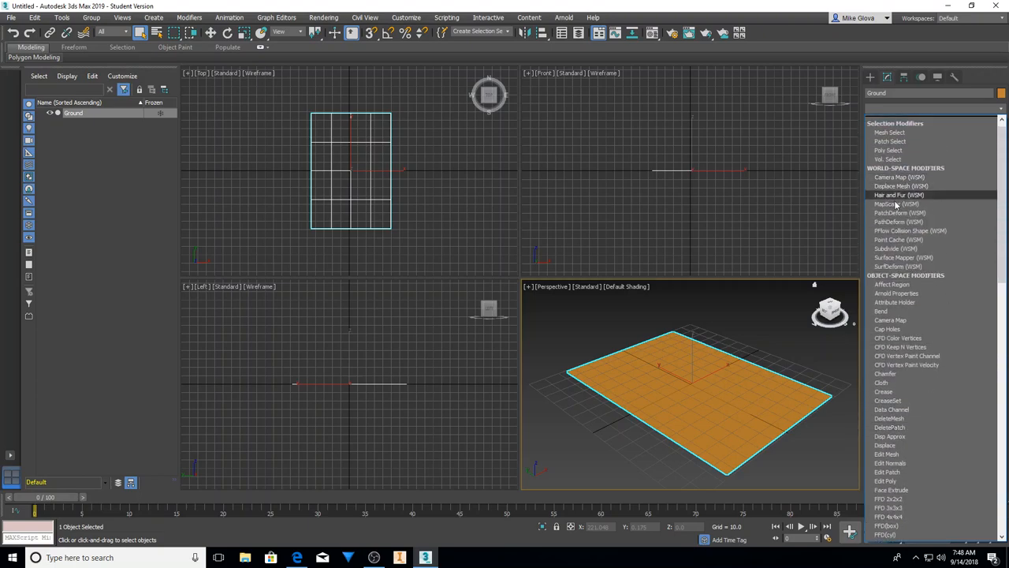
left_click(899, 196)
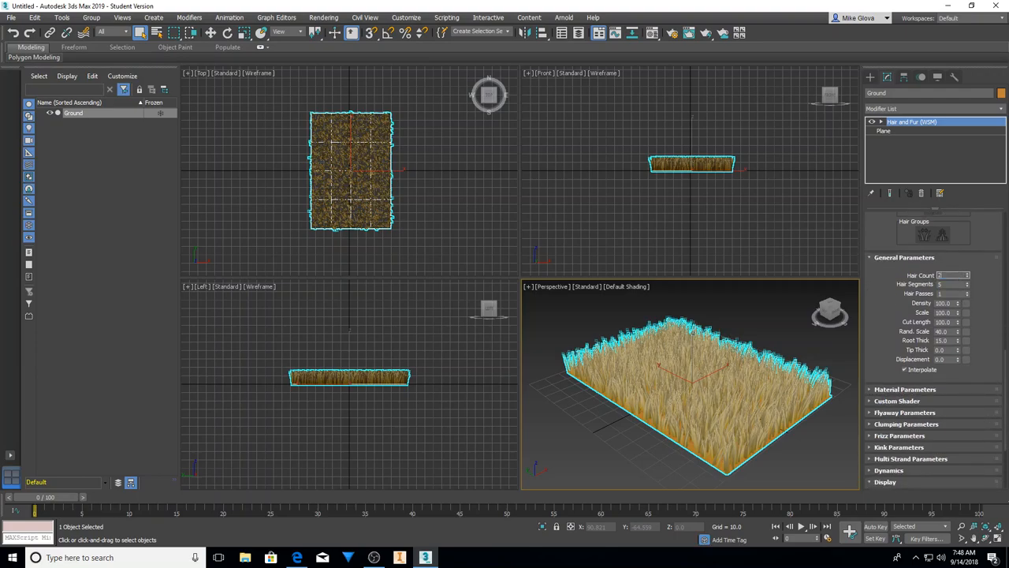
Step: Set the Hair Count in General Parameters to 20000 for denser grass
type("20000")
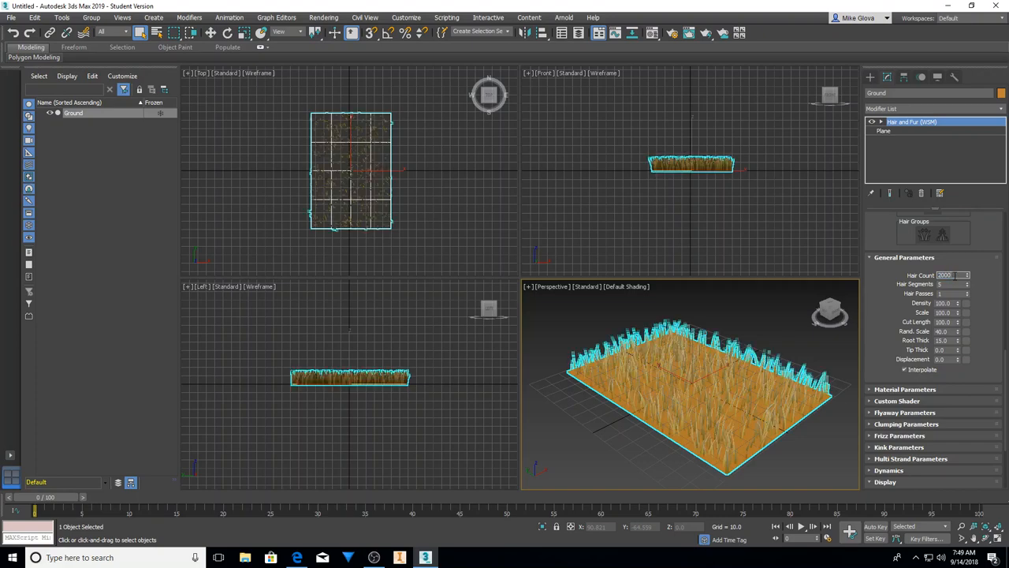
type("20000")
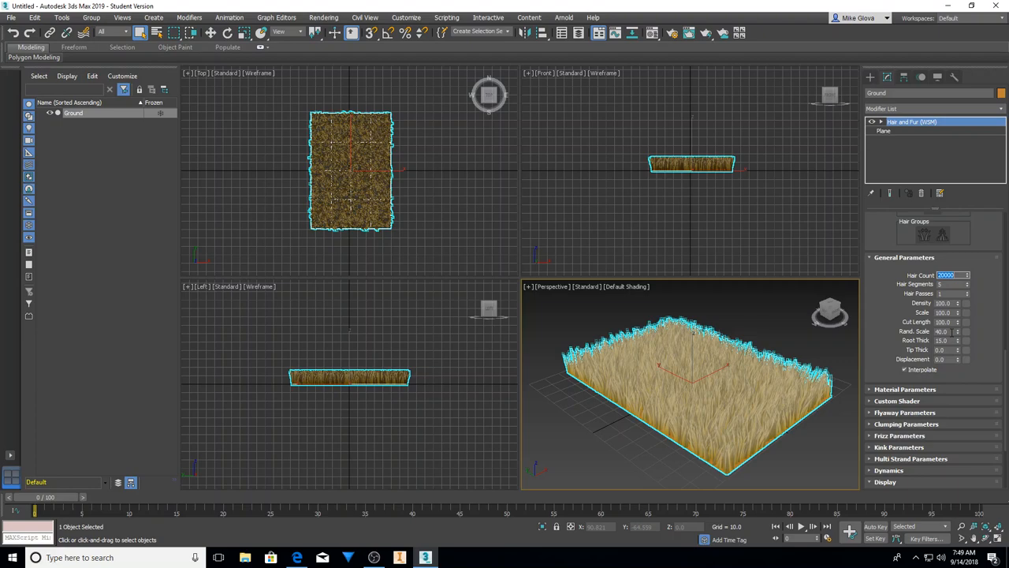
mouse_move(950, 376)
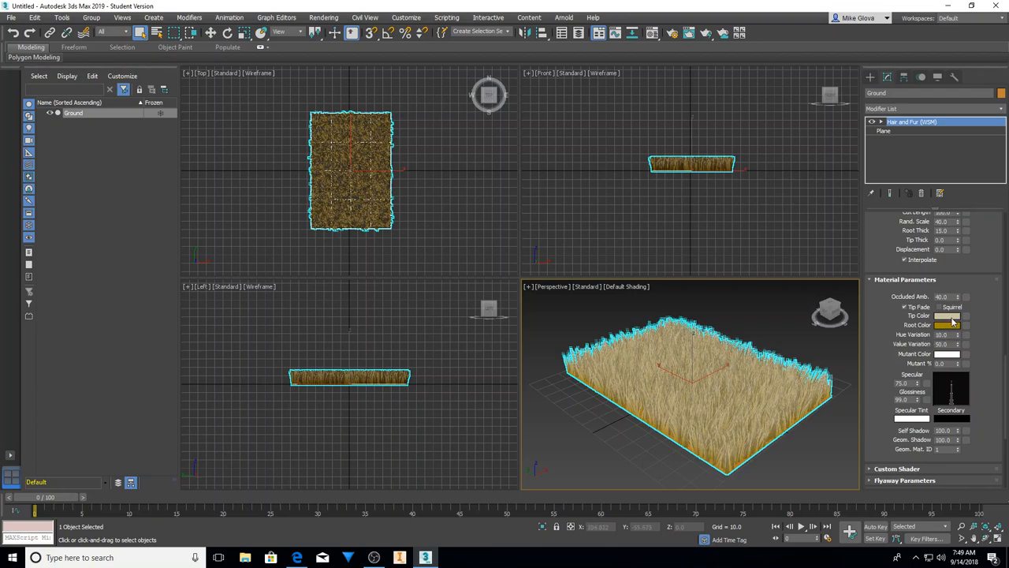
Step: Set the Tip Color to a bright green in the Material Parameters
left_click(949, 315)
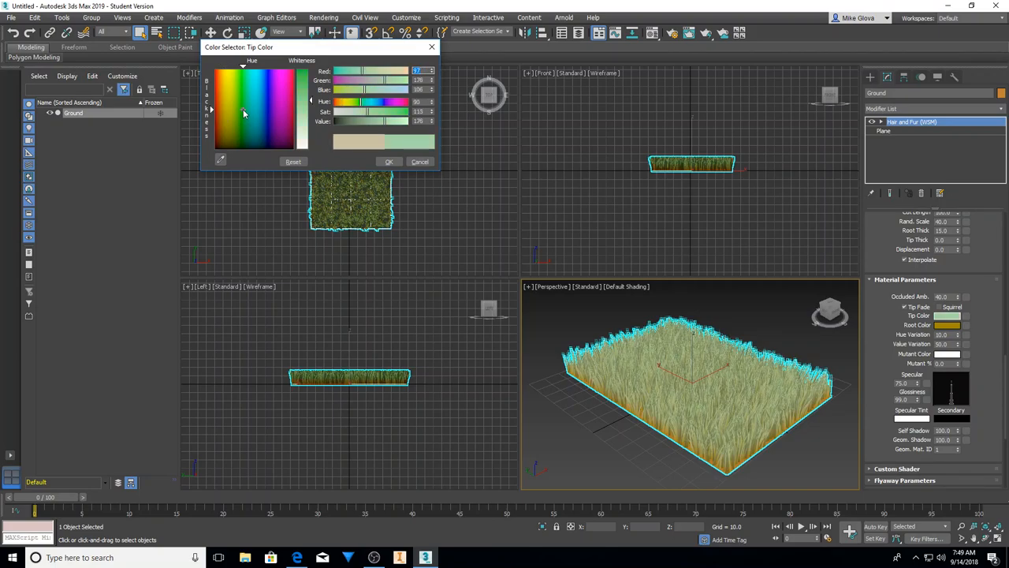
left_click(240, 82)
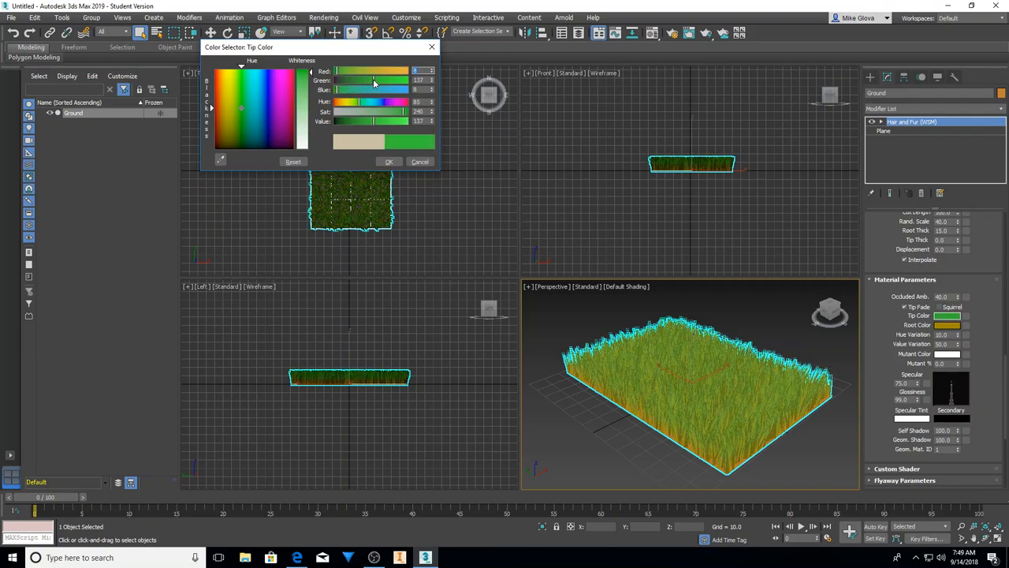
left_click_drag(375, 79, 387, 79)
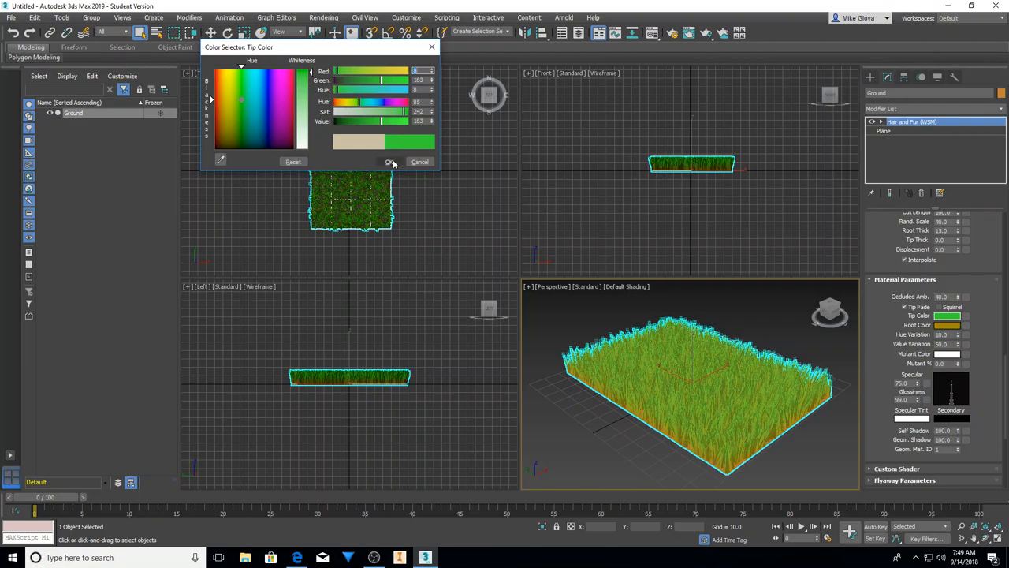
left_click(390, 161)
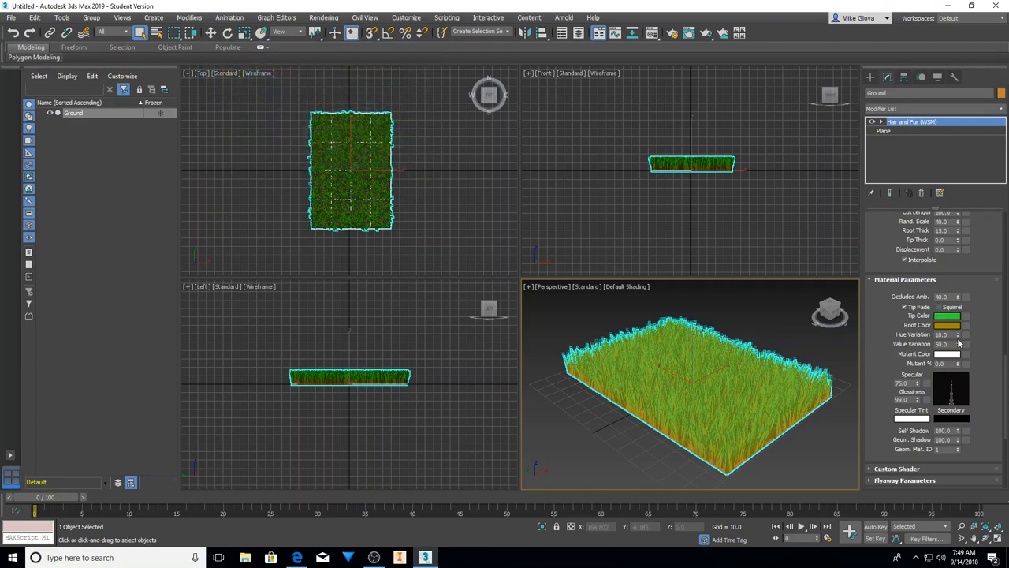
left_click(945, 325)
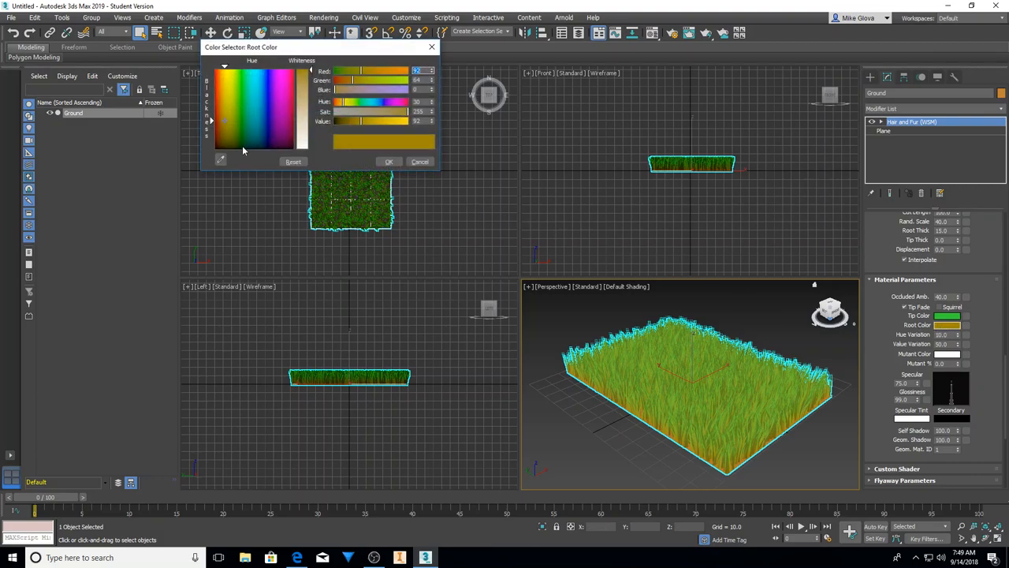
Step: Set the Root Color to a dark green so the whole lawn reads green
left_click_drag(224, 123, 243, 145)
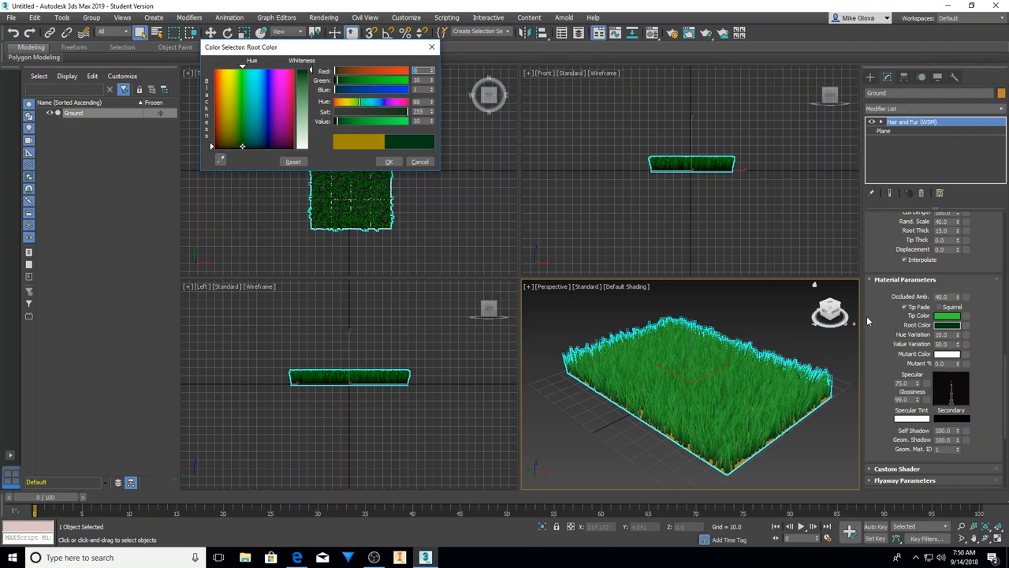
mouse_move(802, 274)
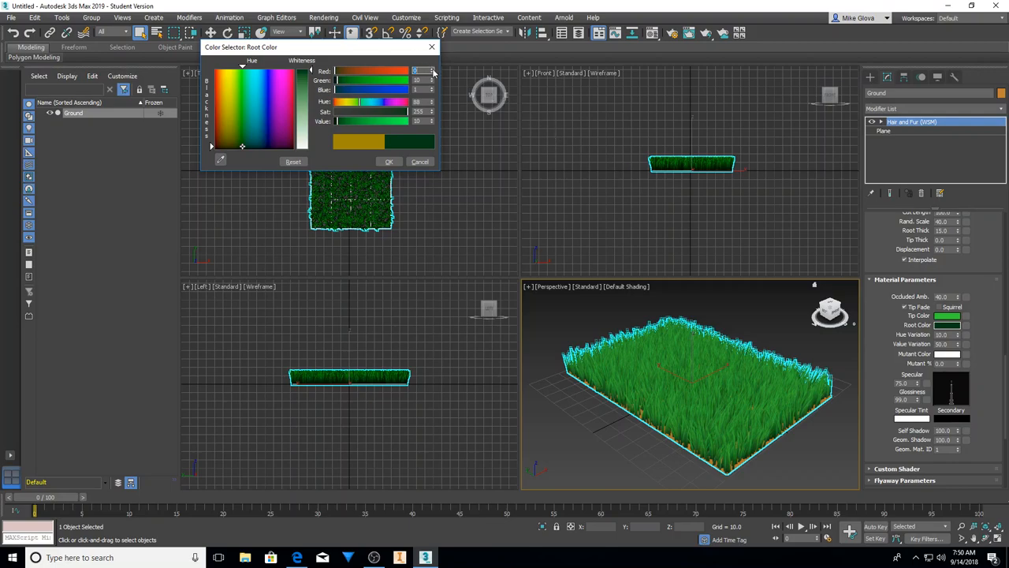
left_click(388, 161)
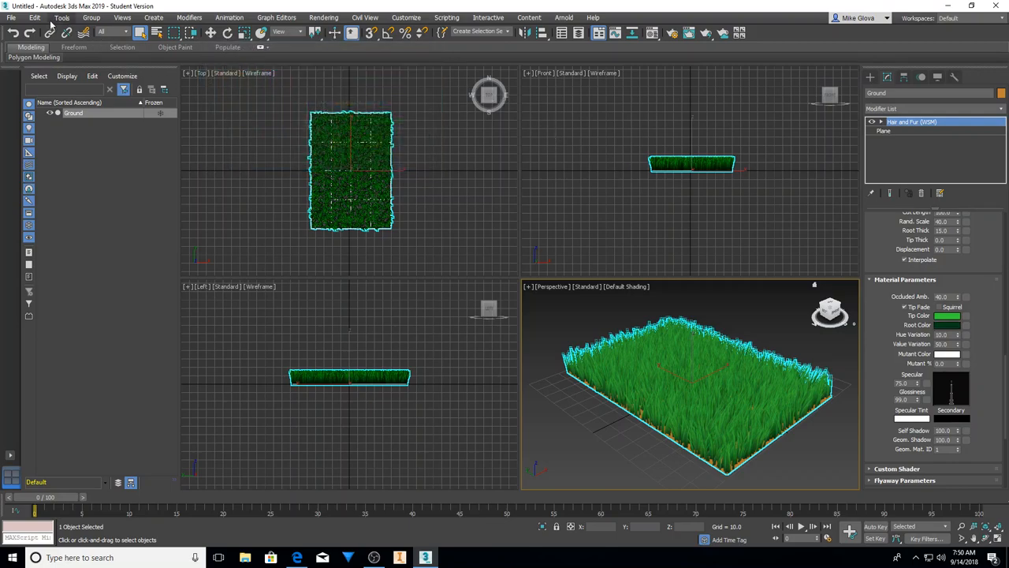
left_click(11, 18)
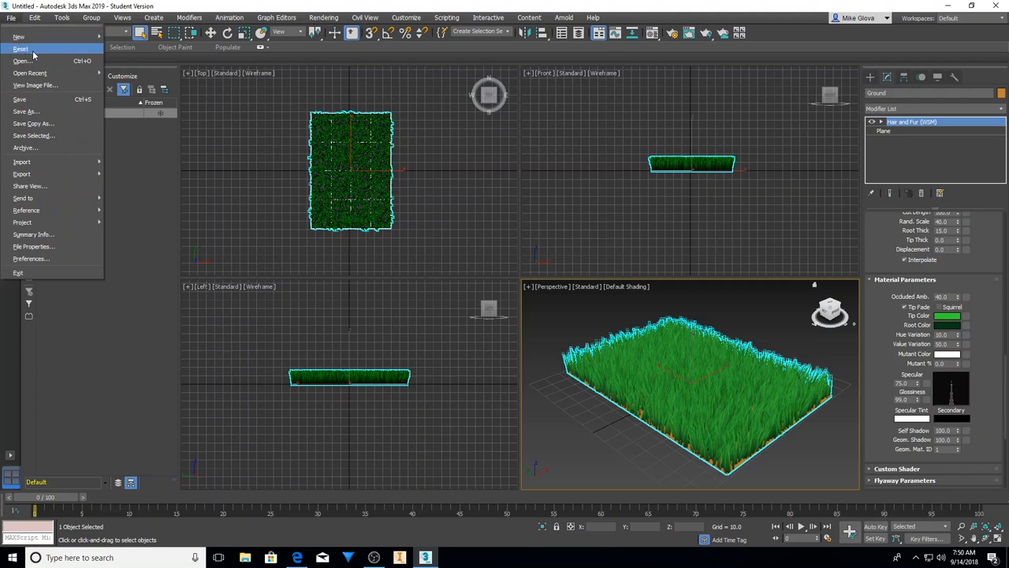
Step: Save the scene under the new name Grass.max
left_click(25, 110)
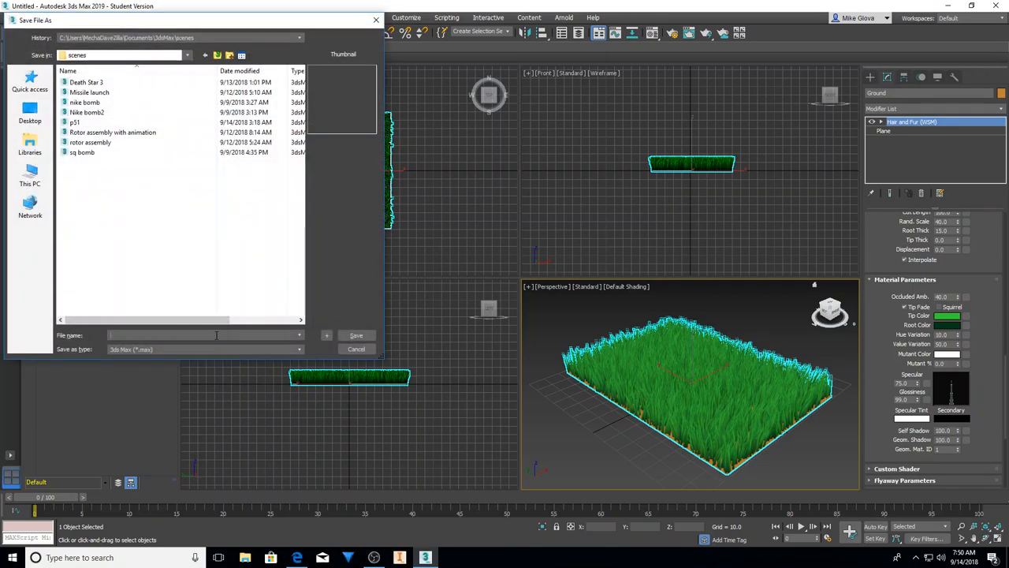
type("Grass")
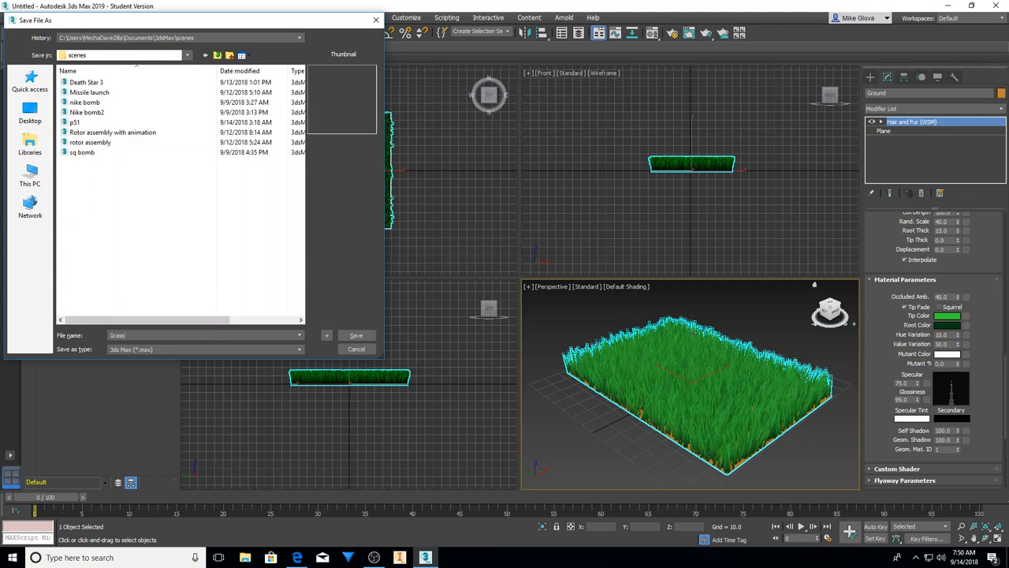
left_click(357, 334)
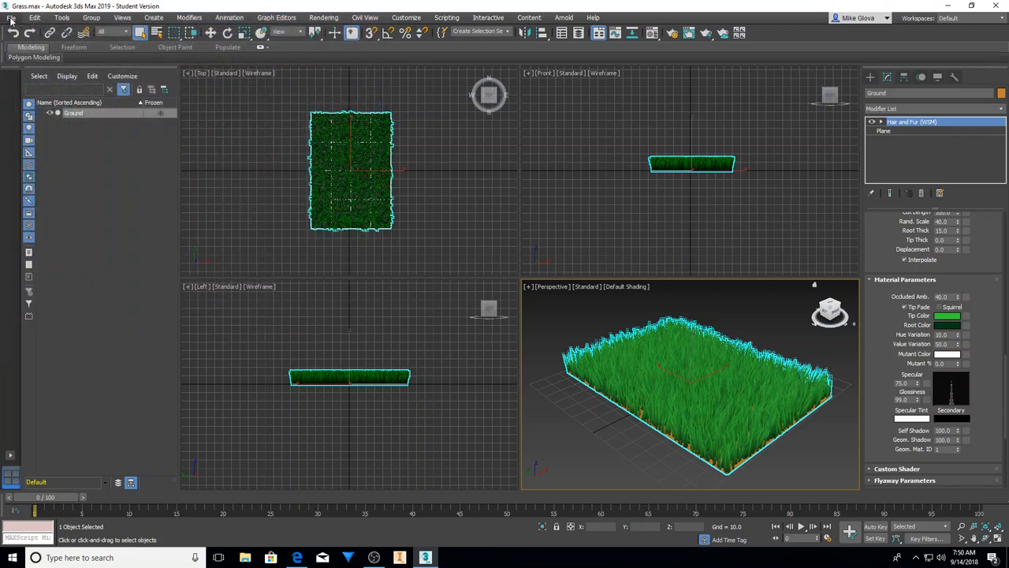
left_click(11, 17)
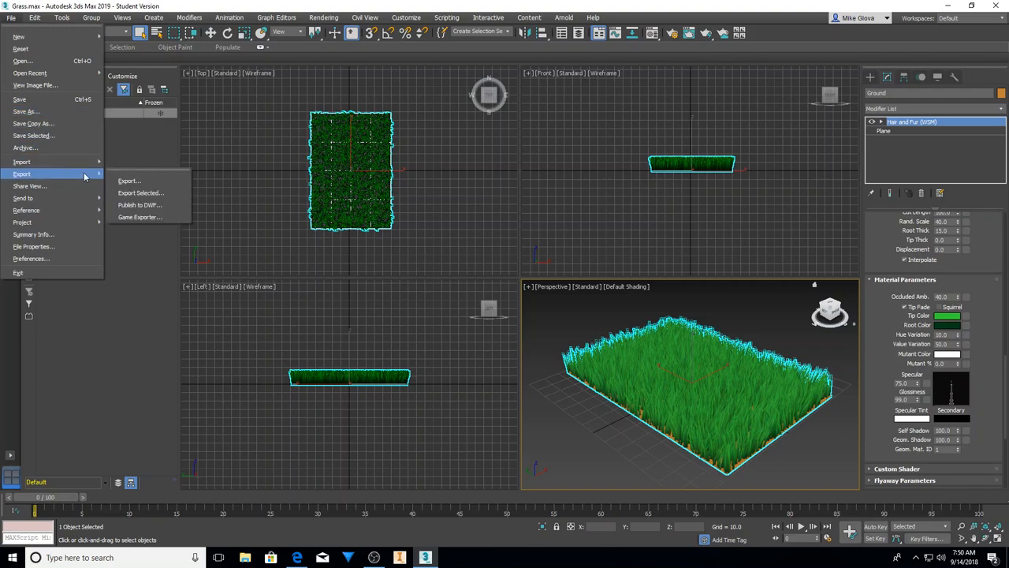
Step: Choose gw:OBJ-Exporter as the export format and name the file Grass
left_click(130, 180)
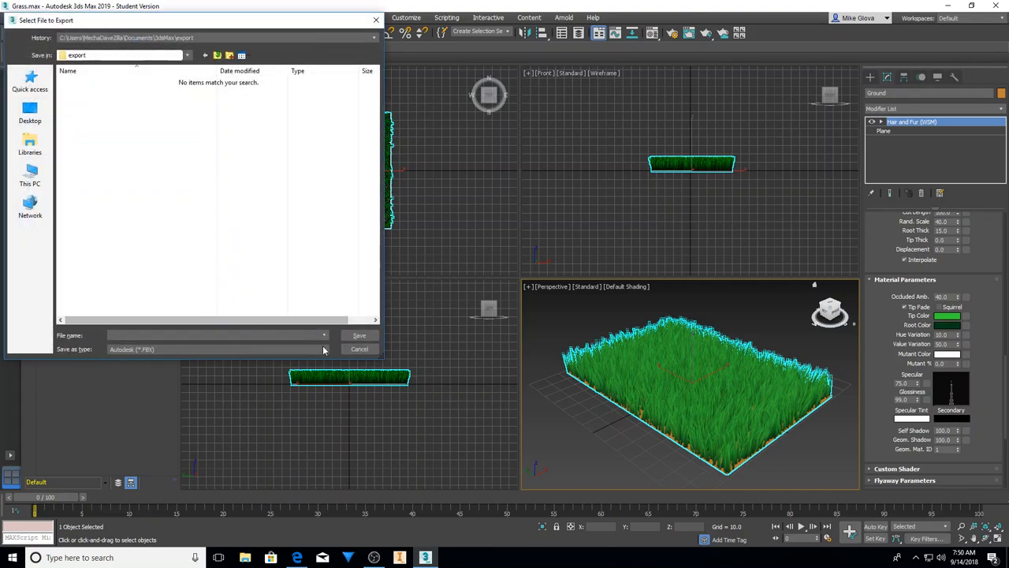
left_click(323, 350)
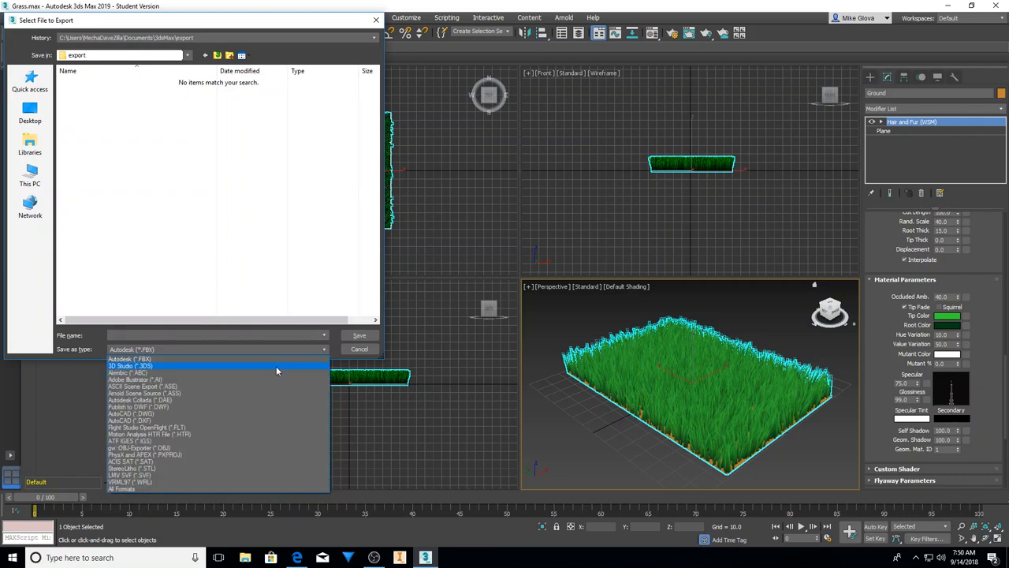
mouse_move(268, 368)
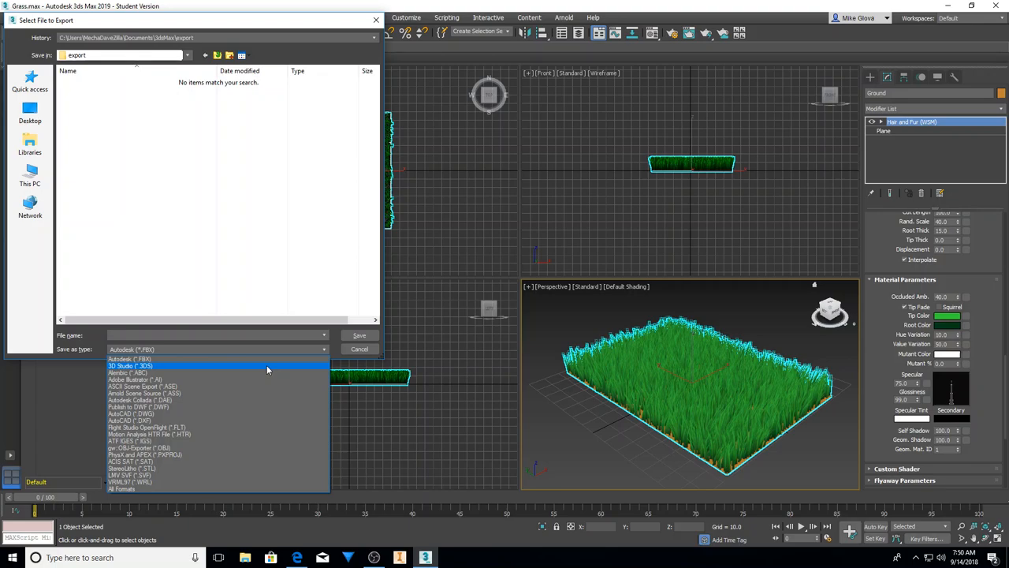
mouse_move(252, 407)
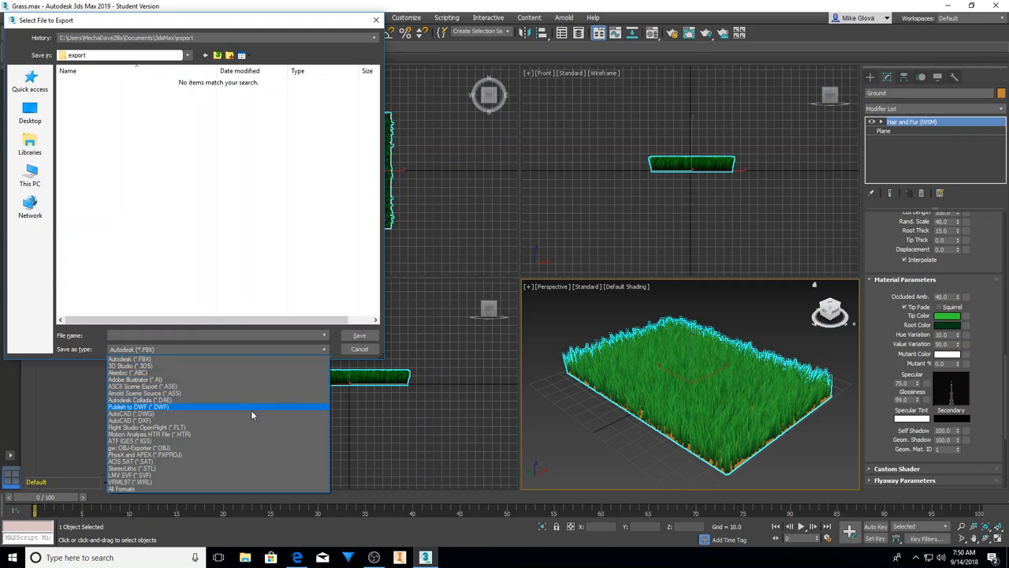
mouse_move(235, 413)
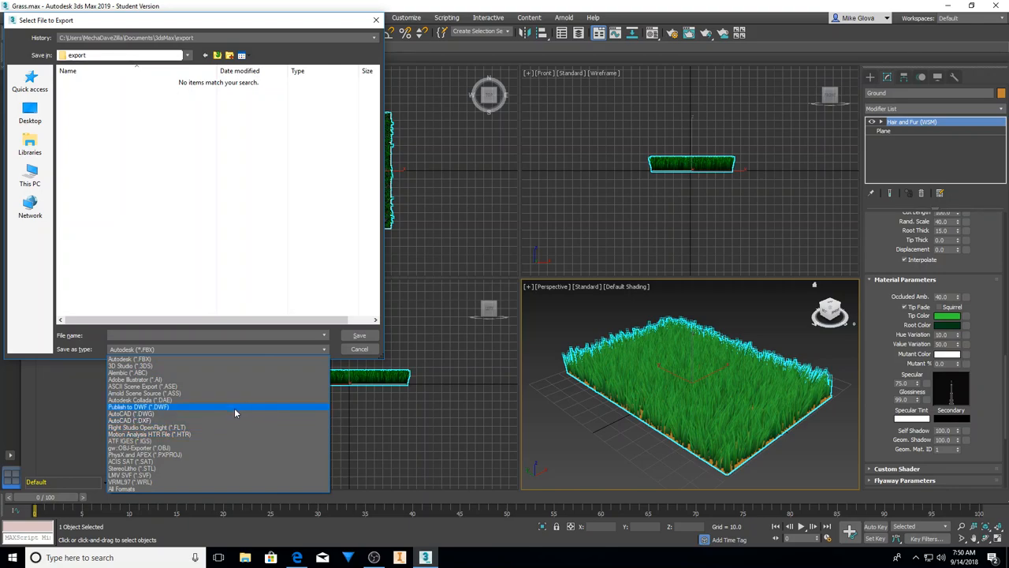
mouse_move(221, 454)
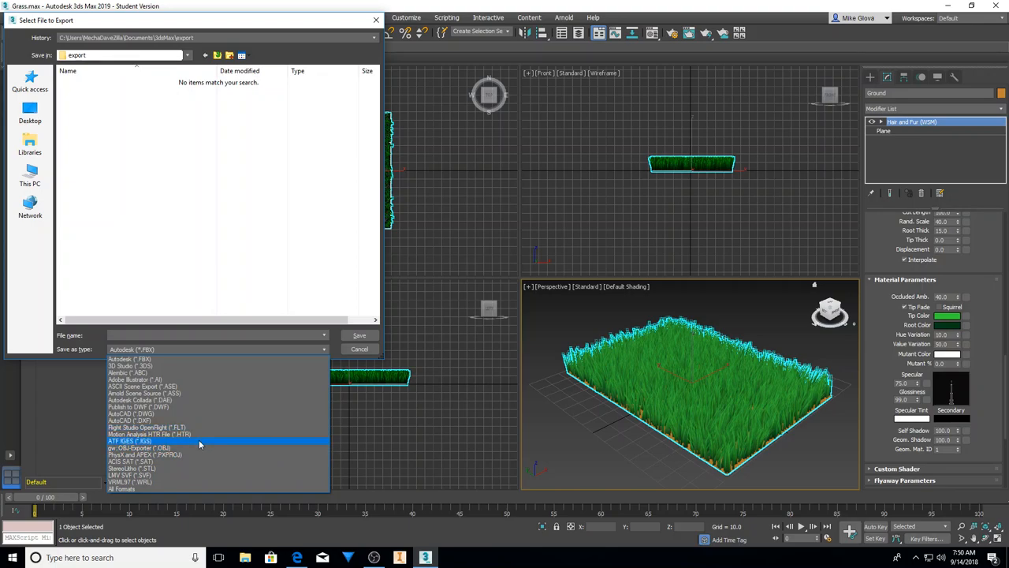
mouse_move(205, 401)
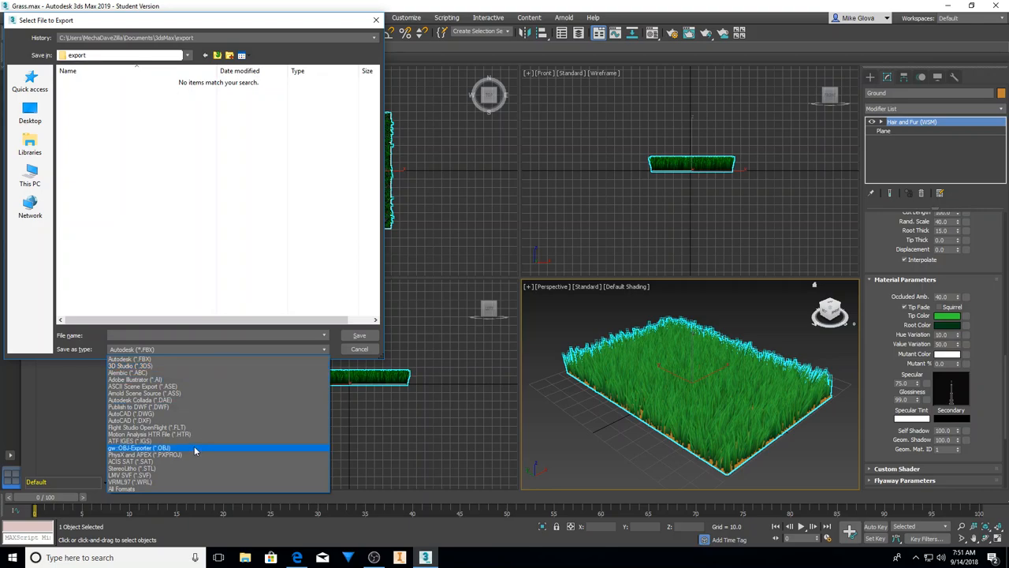
left_click(139, 448)
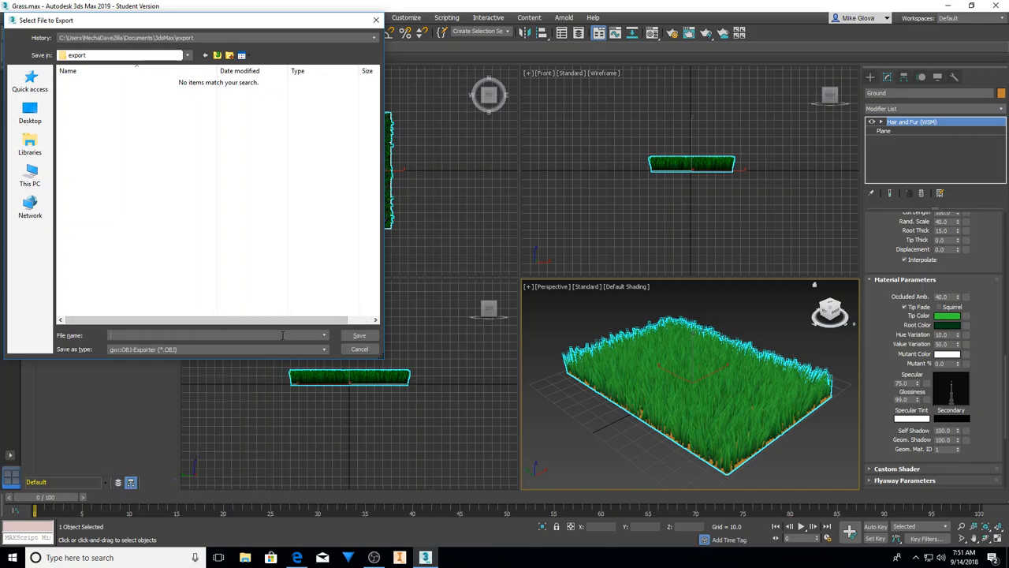
type("Grass")
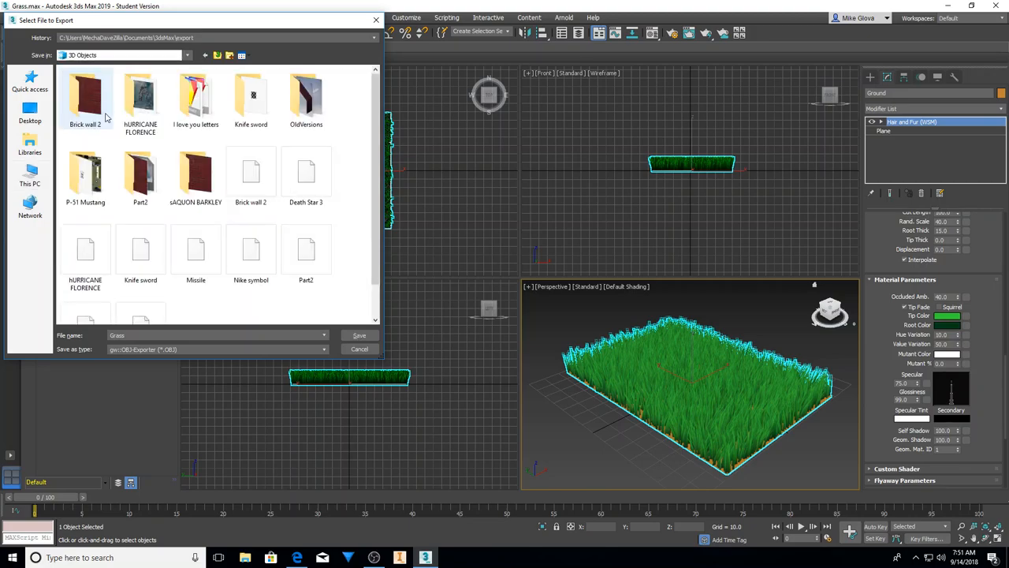
Step: Save Grass into 3D Objects, run the OBJ export and close the report
left_click(359, 334)
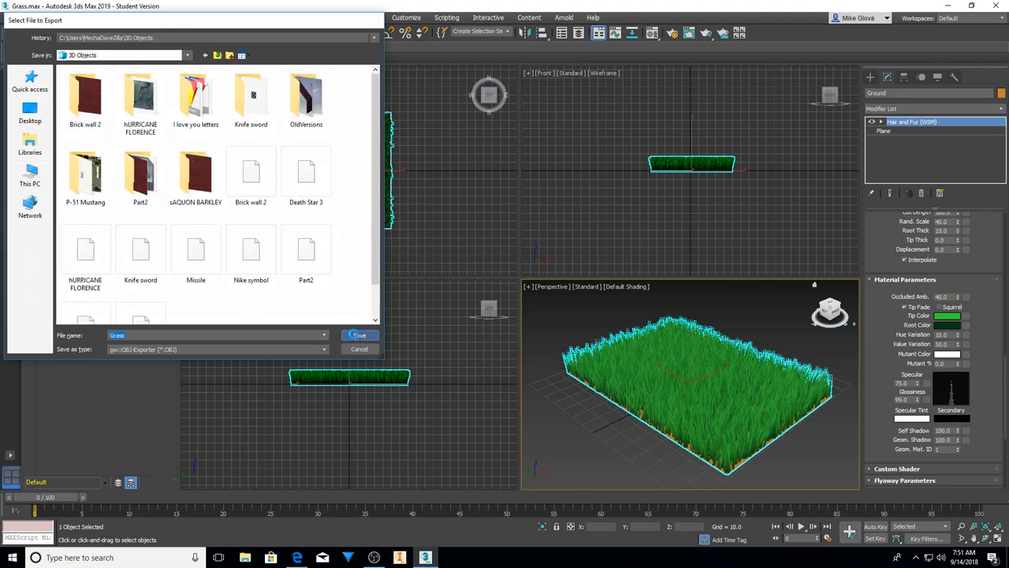
left_click(358, 334)
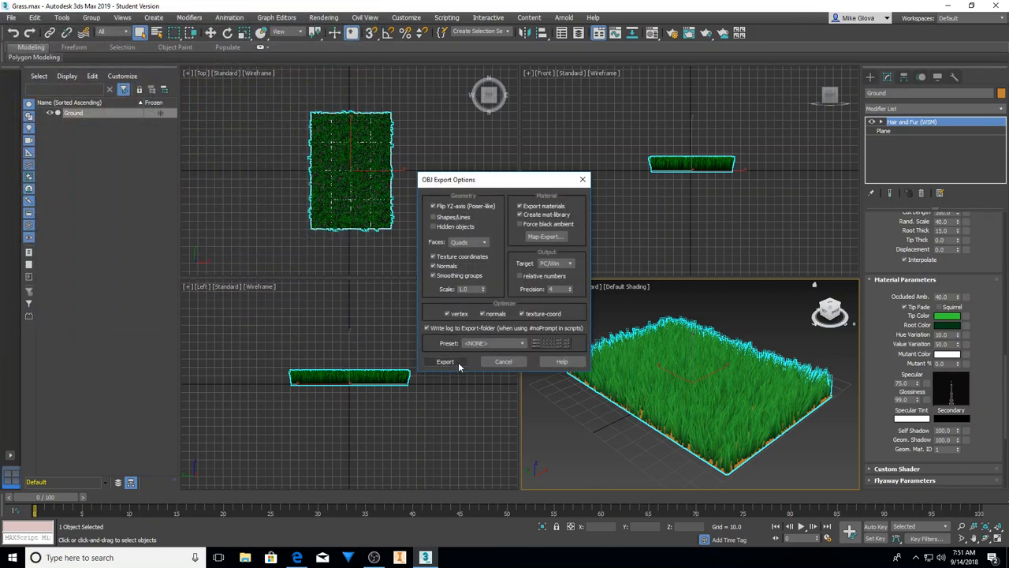
left_click(444, 361)
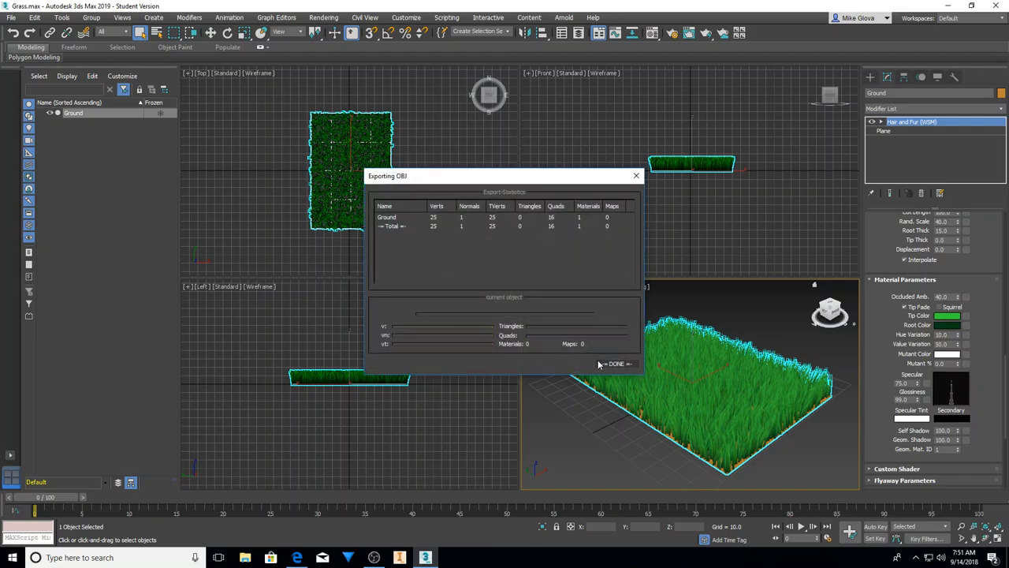
left_click(615, 363)
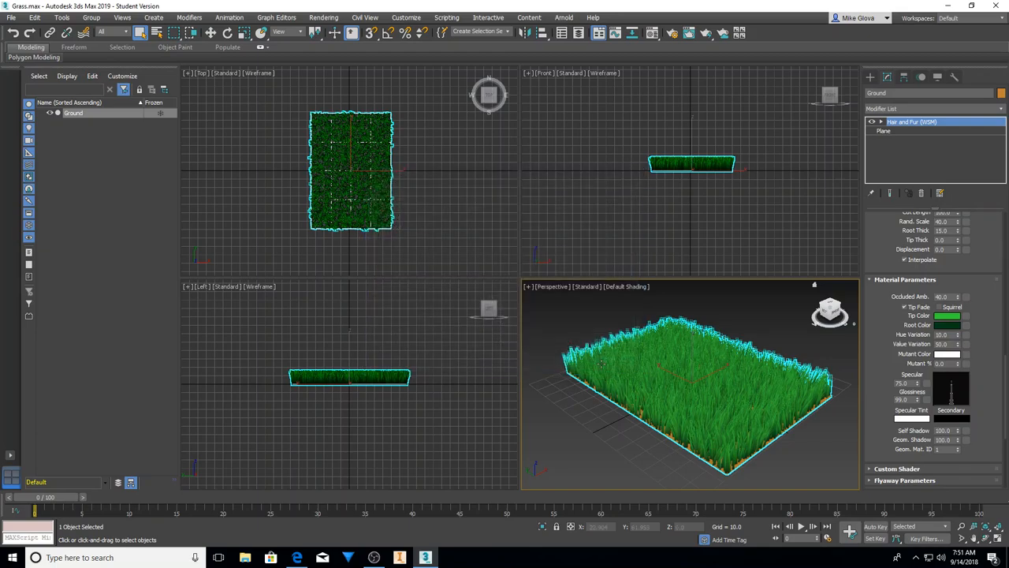